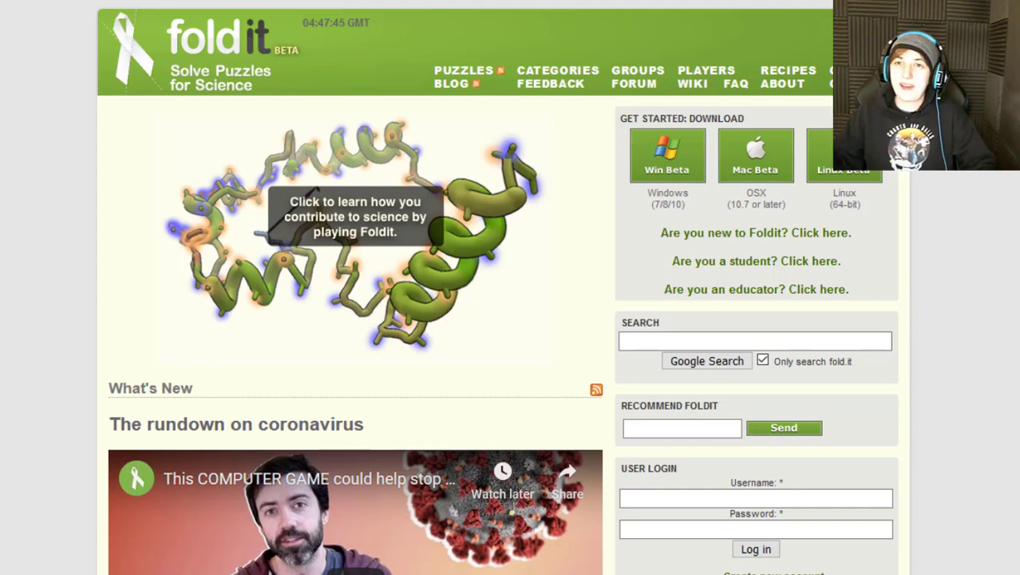
pyautogui.moveTo(90, 230)
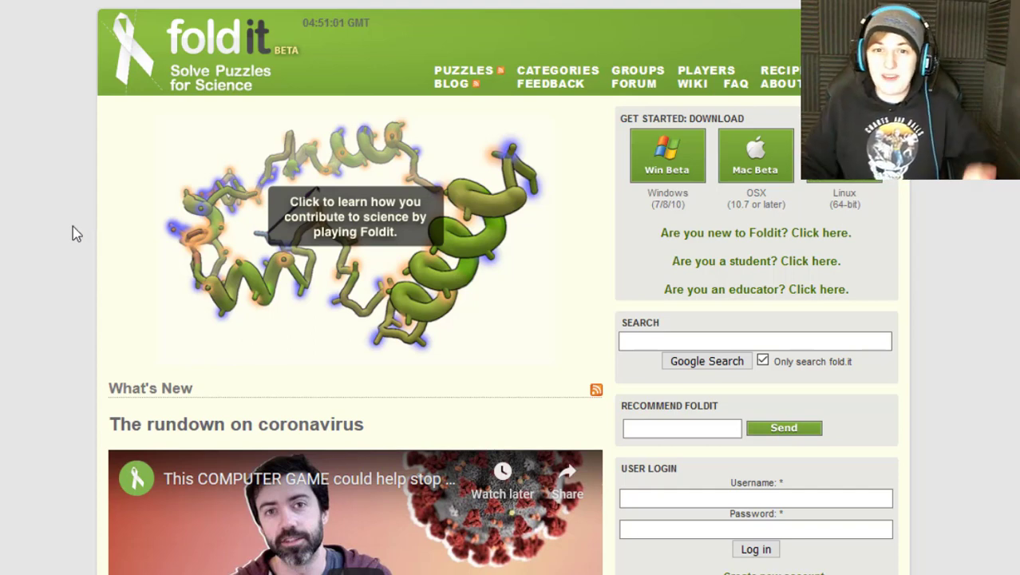
# Scroll the Foldit home page down to the coronavirus rundown article recommending intro puzzles.
pyautogui.scroll(-3)
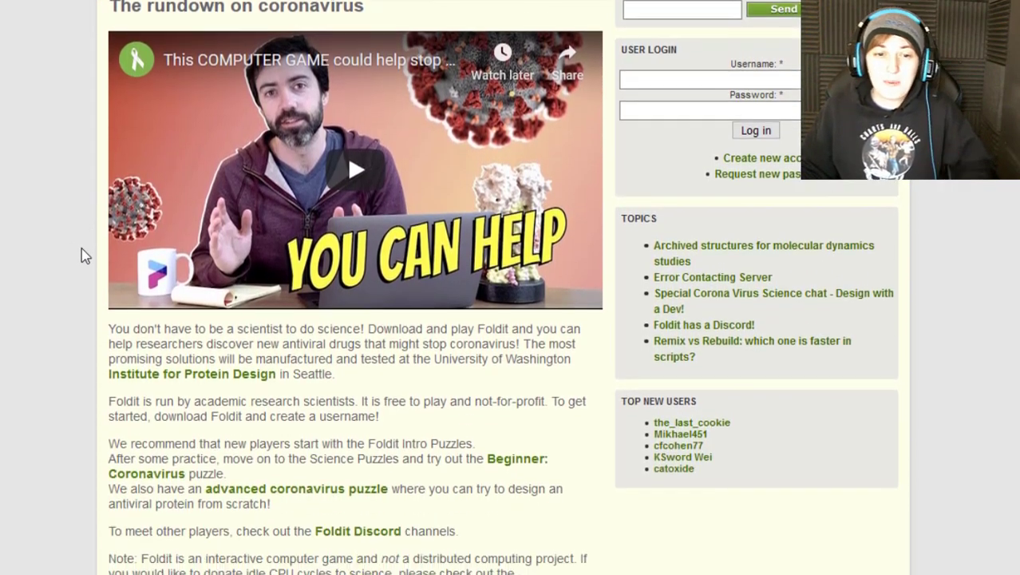
pyautogui.scroll(-3)
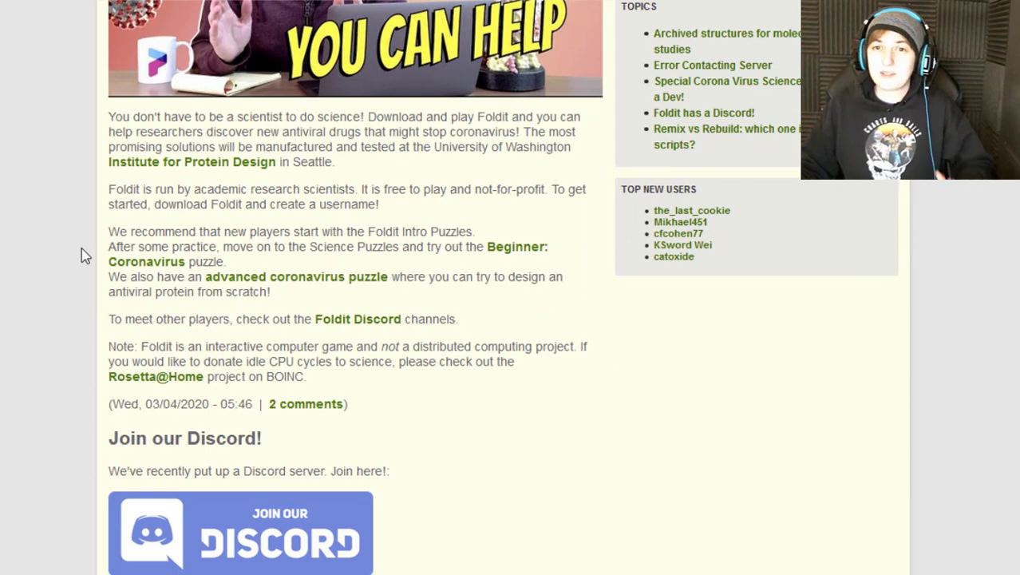
pyautogui.scroll(-3)
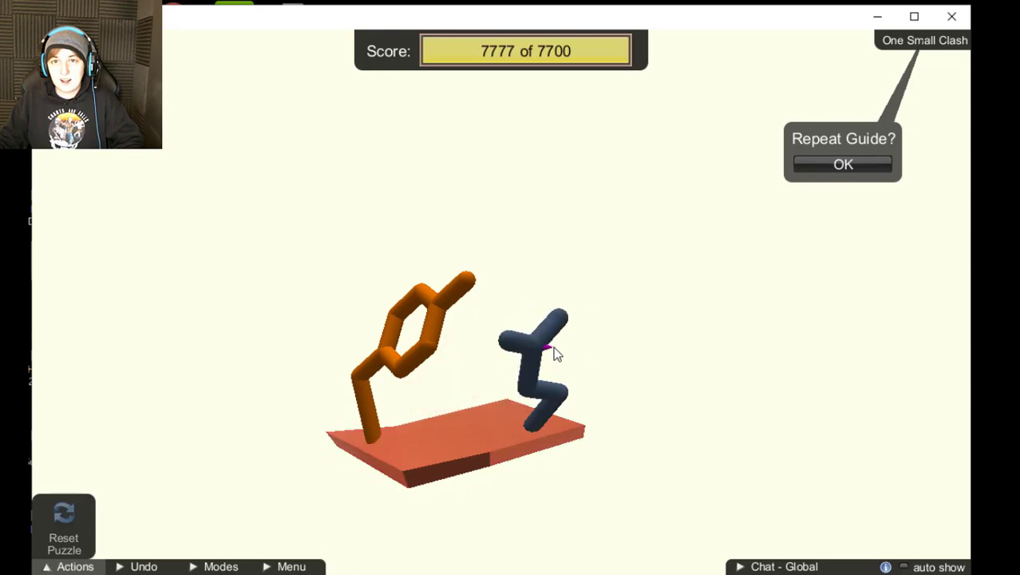
# Dismiss the Repeat Guide prompt to finish One Small Clash at 7777 of 7700.
pyautogui.click(842, 165)
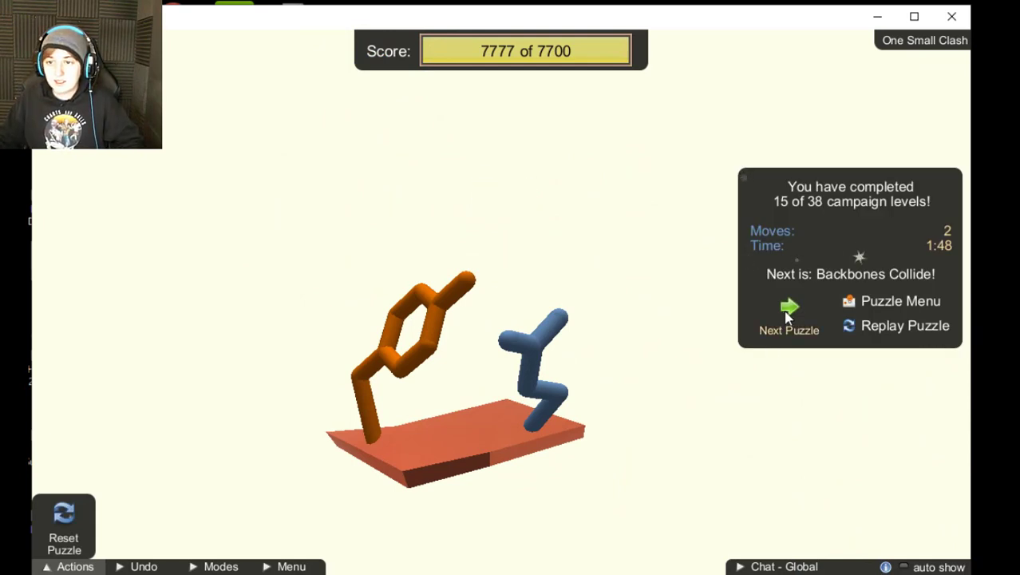
pyautogui.click(788, 315)
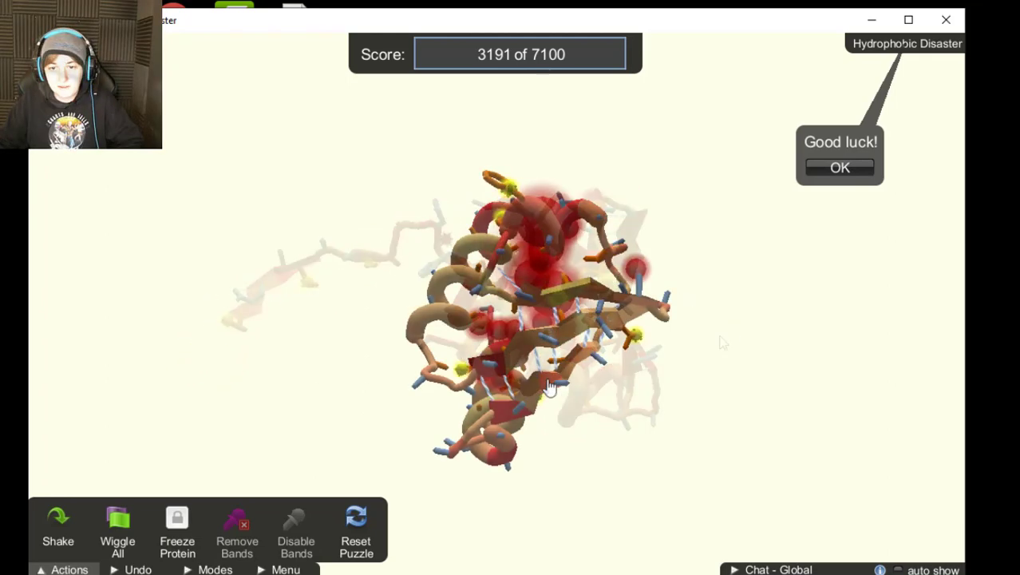
# Rotate the Hydrophobic Disaster protein and pull a segment, raising the score to 5486.
pyautogui.moveTo(551, 387); pyautogui.dragTo(509, 368)
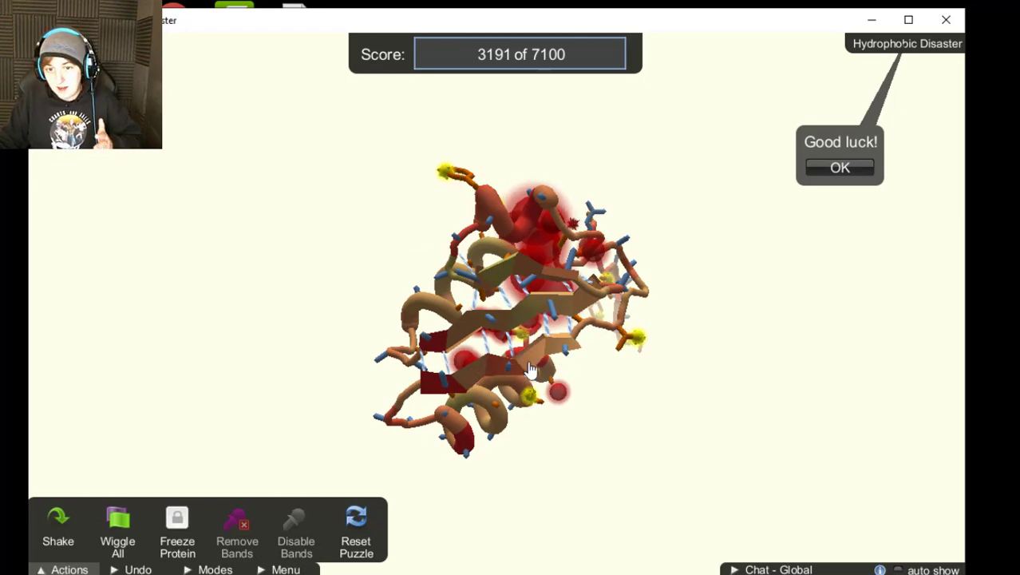
pyautogui.moveTo(548, 453)
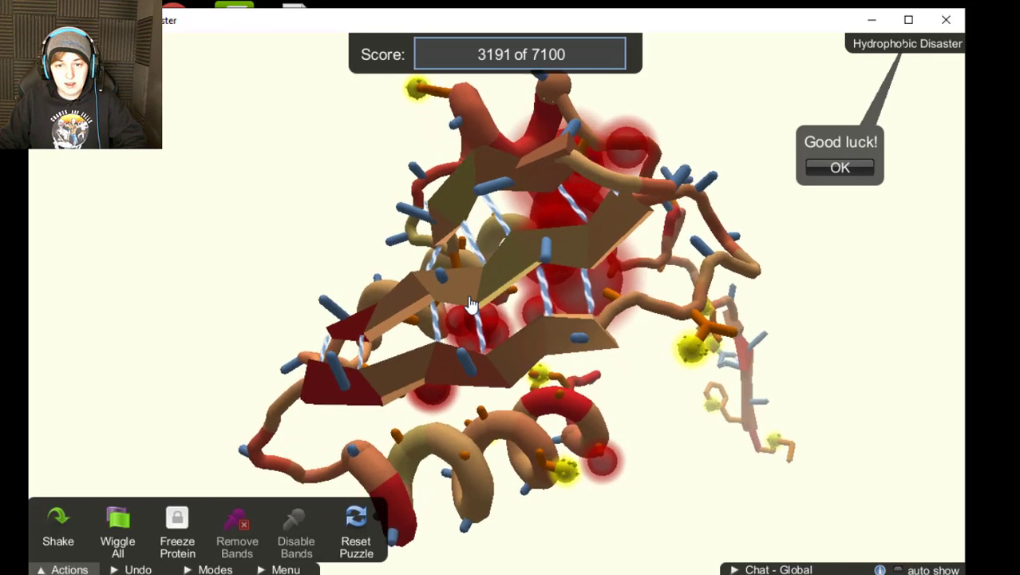
pyautogui.moveTo(471, 303); pyautogui.dragTo(495, 331)
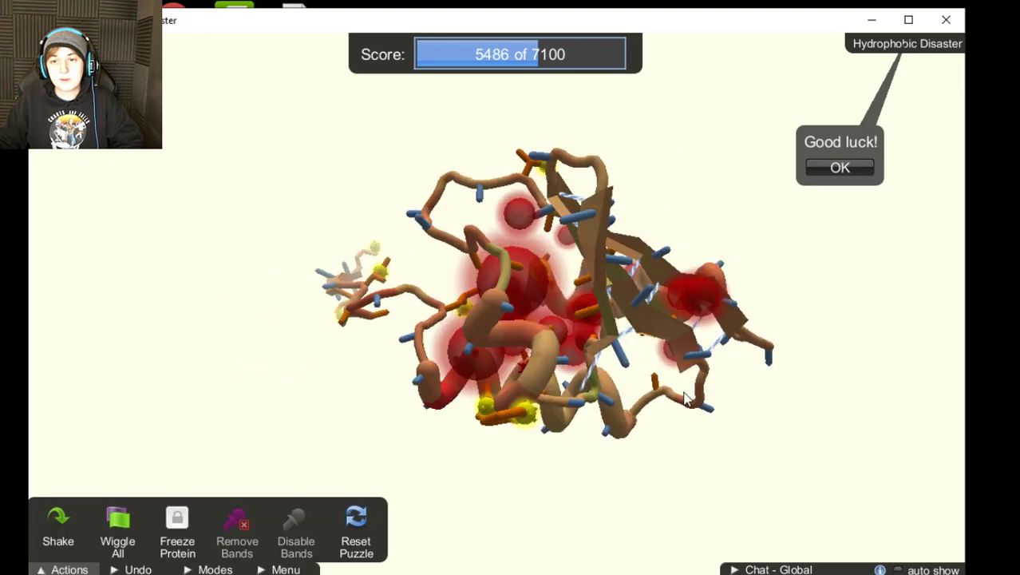
# Turn the Hydrophobic Disaster protein to inspect its banded fold scoring 6676 of 7100.
pyautogui.moveTo(686, 400); pyautogui.dragTo(714, 300)
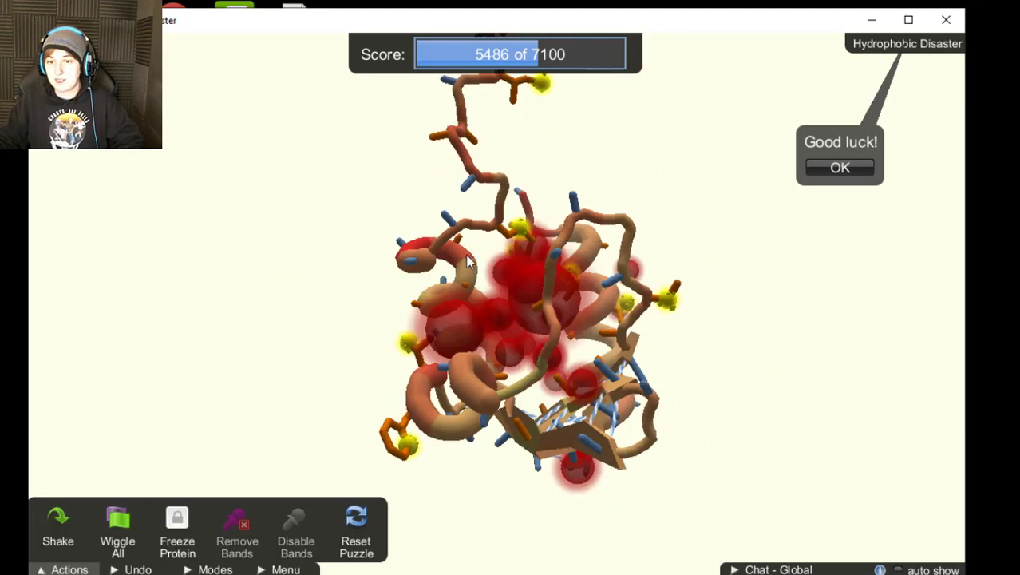
pyautogui.moveTo(467, 261); pyautogui.dragTo(344, 240)
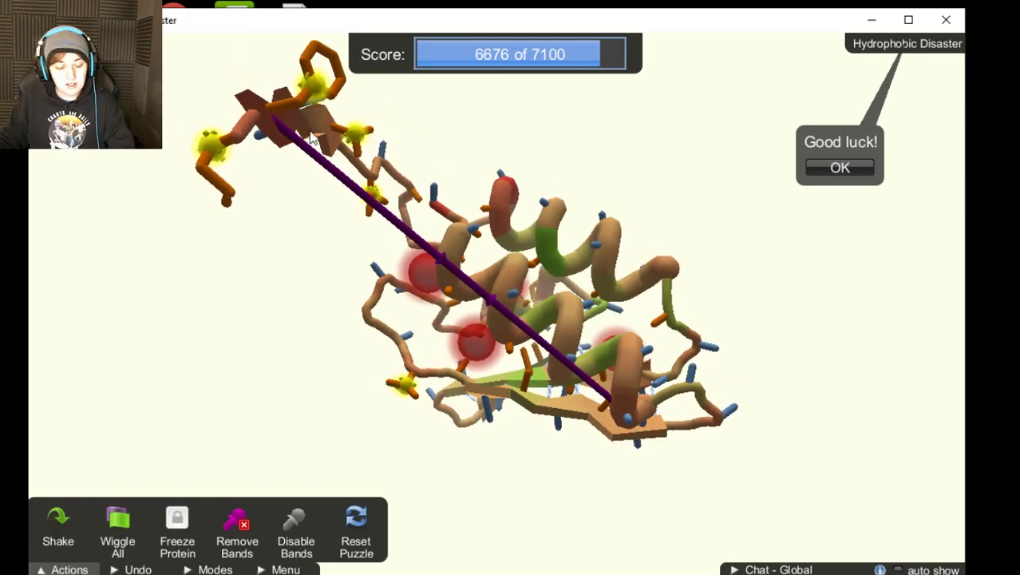
pyautogui.moveTo(311, 136); pyautogui.dragTo(312, 403)
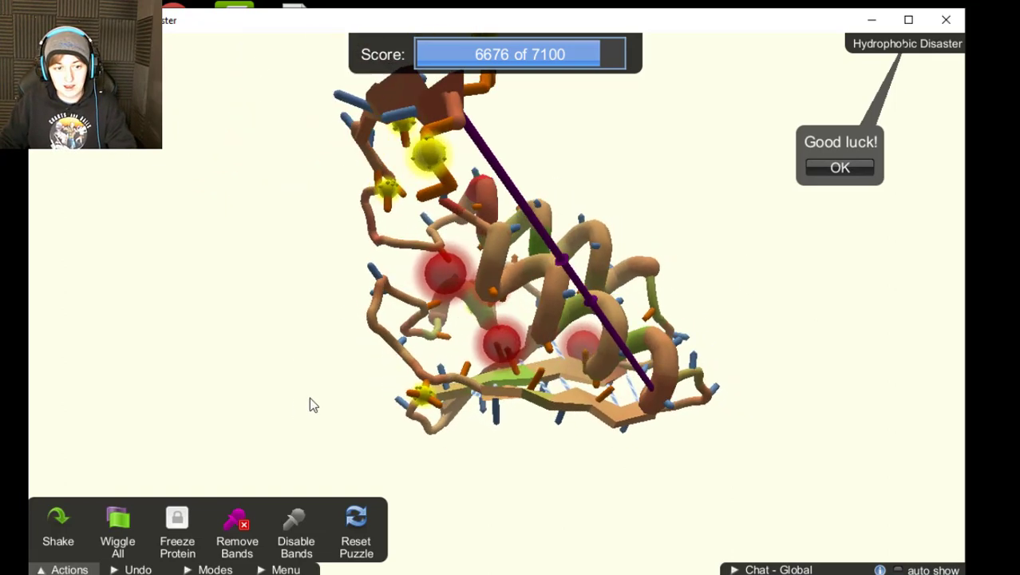
# Dismiss the good luck message and rotate the Coronavirus protein at score 12190, rank 471.
pyautogui.click(839, 166)
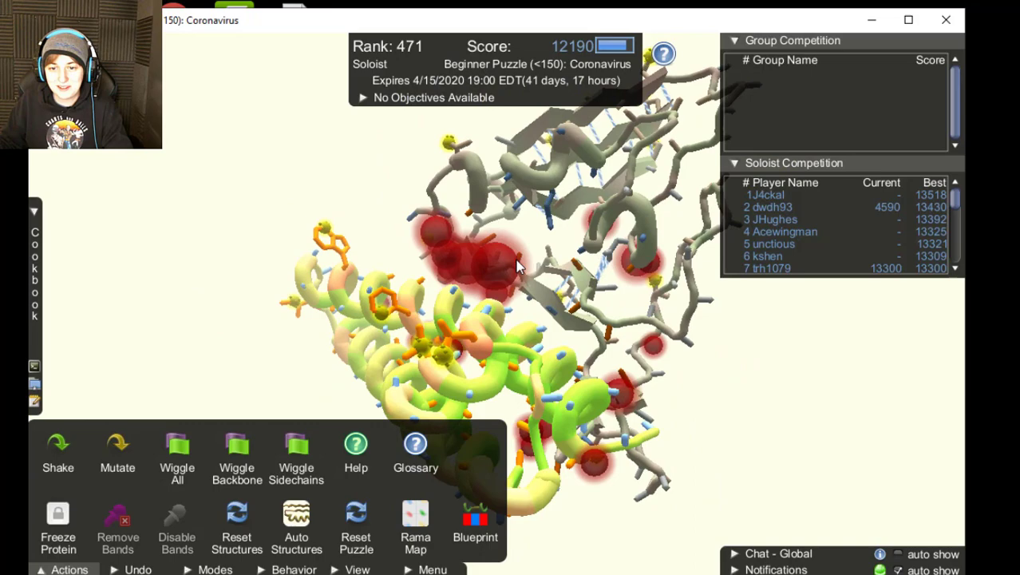
pyautogui.moveTo(518, 267); pyautogui.dragTo(723, 391)
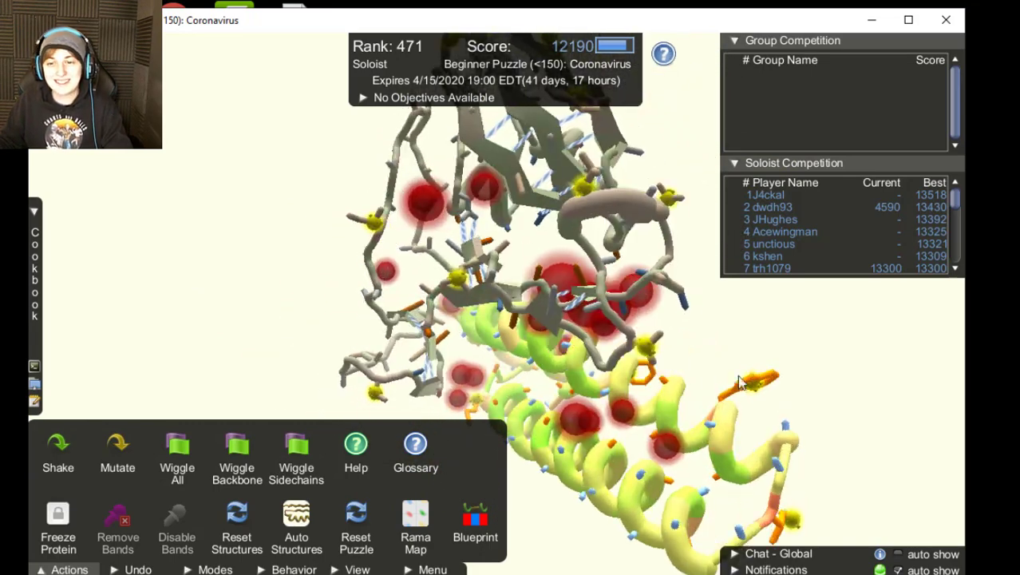
pyautogui.moveTo(58, 451)
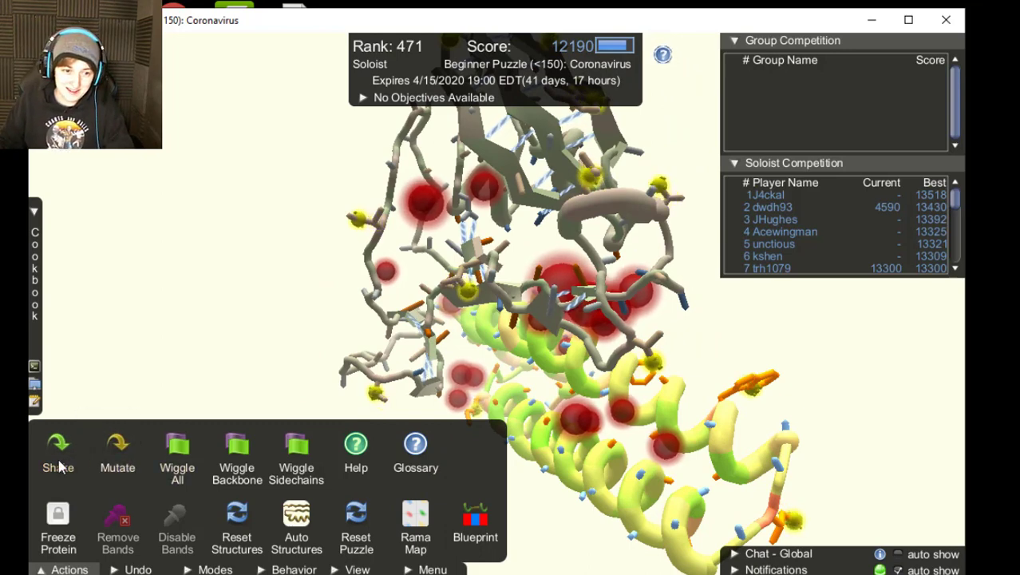
# Run and stop Shake on the Coronavirus protein, lifting the score to 13029.
pyautogui.click(57, 447)
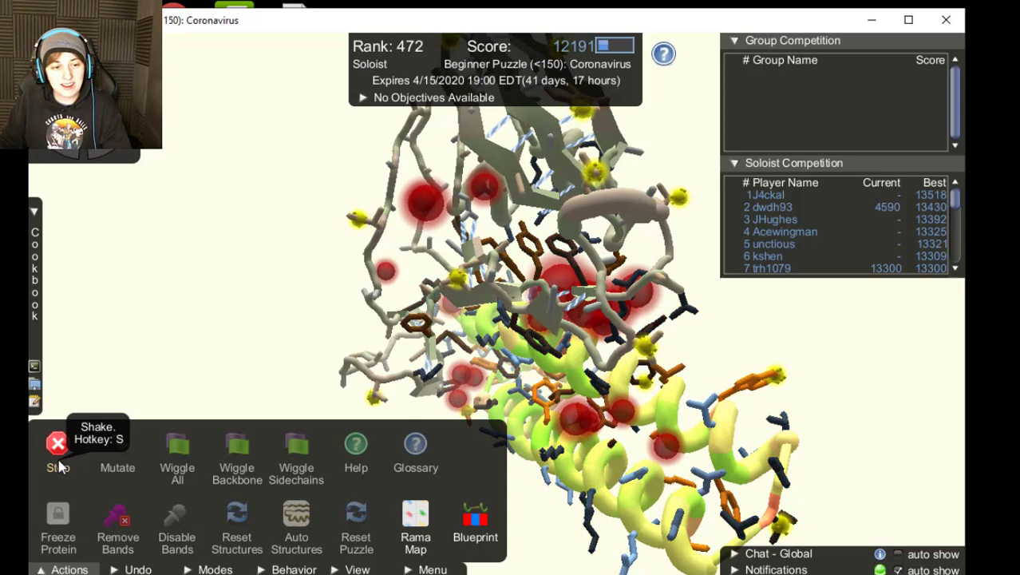
pyautogui.click(57, 451)
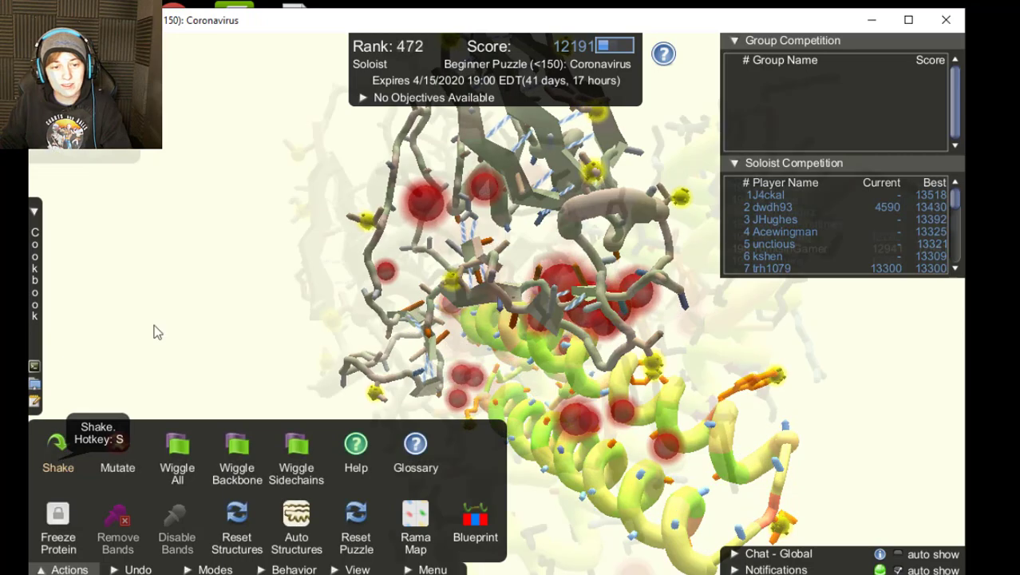
pyautogui.click(58, 451)
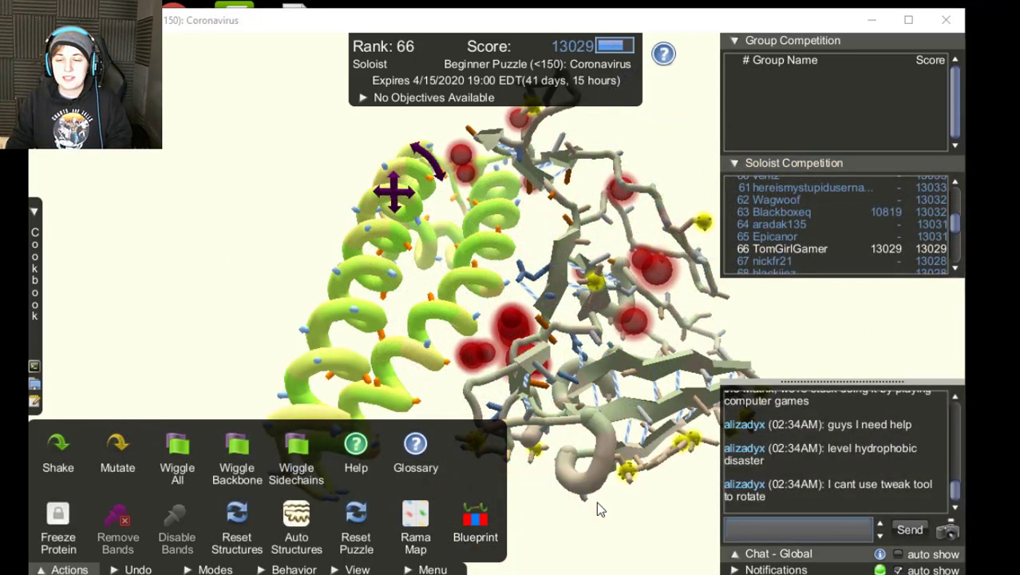
# Rotate the 13029-point protein, browse the soloist leaderboard, then bring up the game menu.
pyautogui.moveTo(601, 509); pyautogui.dragTo(269, 380)
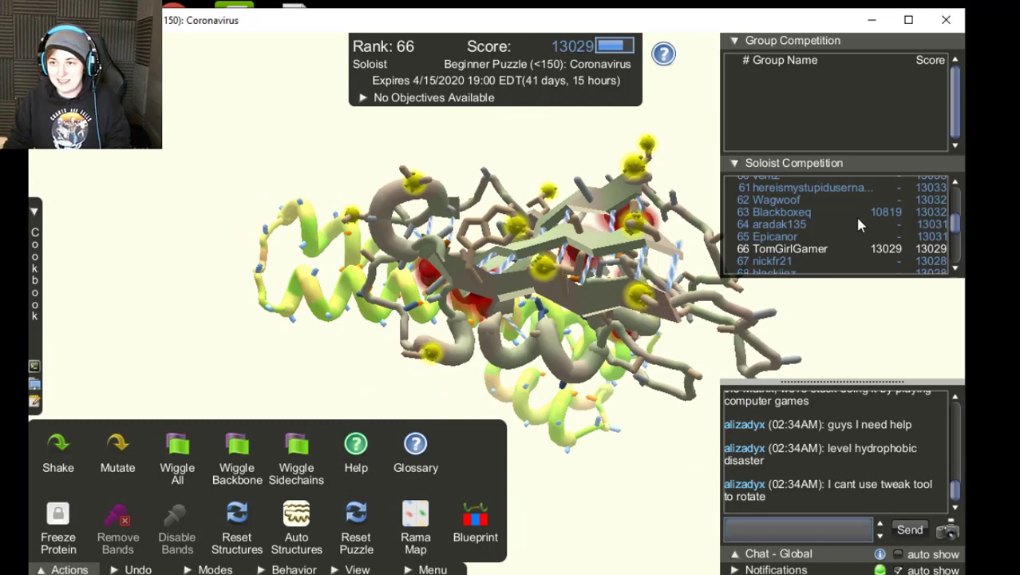
pyautogui.scroll(-3)
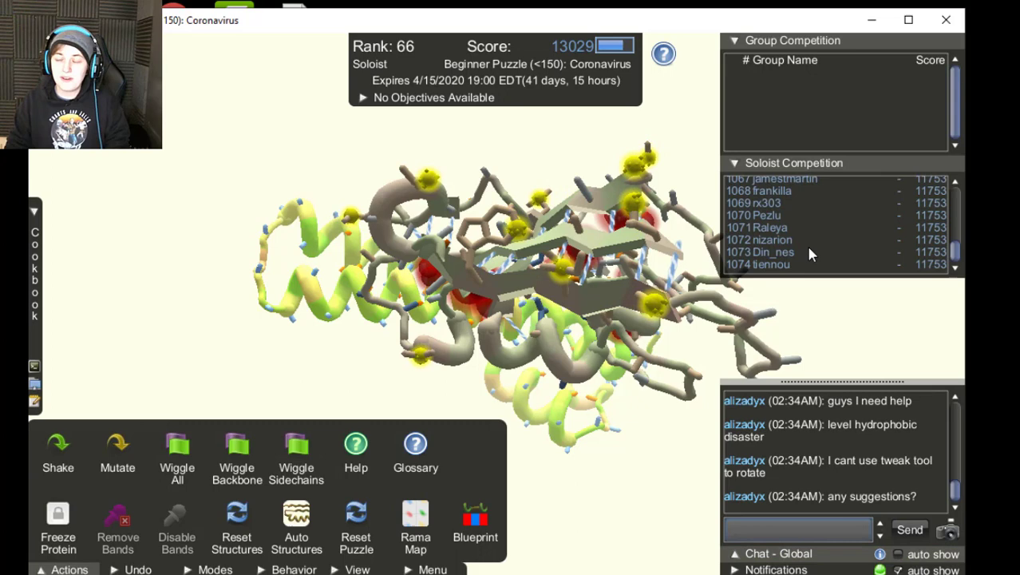
pyautogui.click(475, 519)
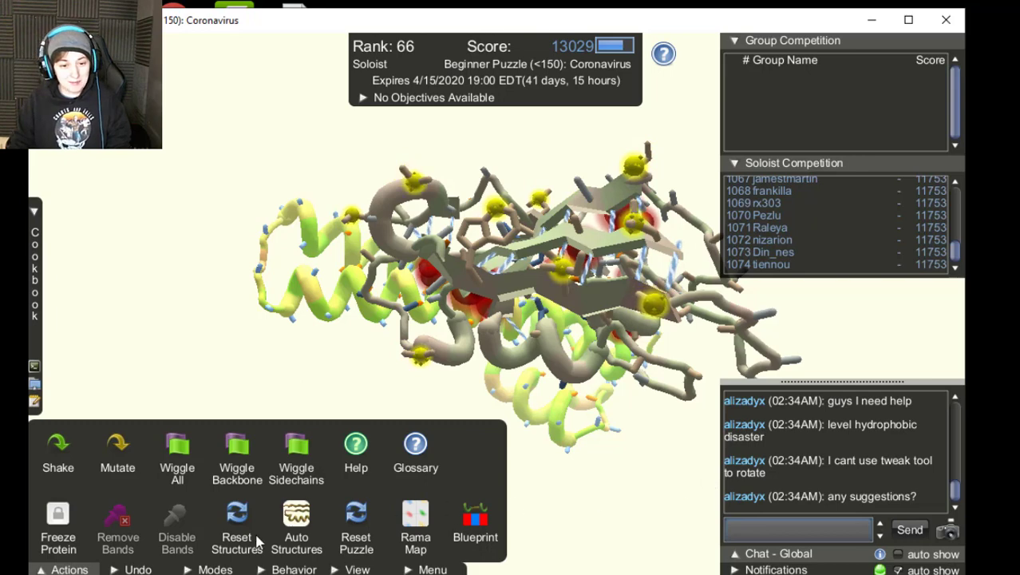
pyautogui.click(433, 569)
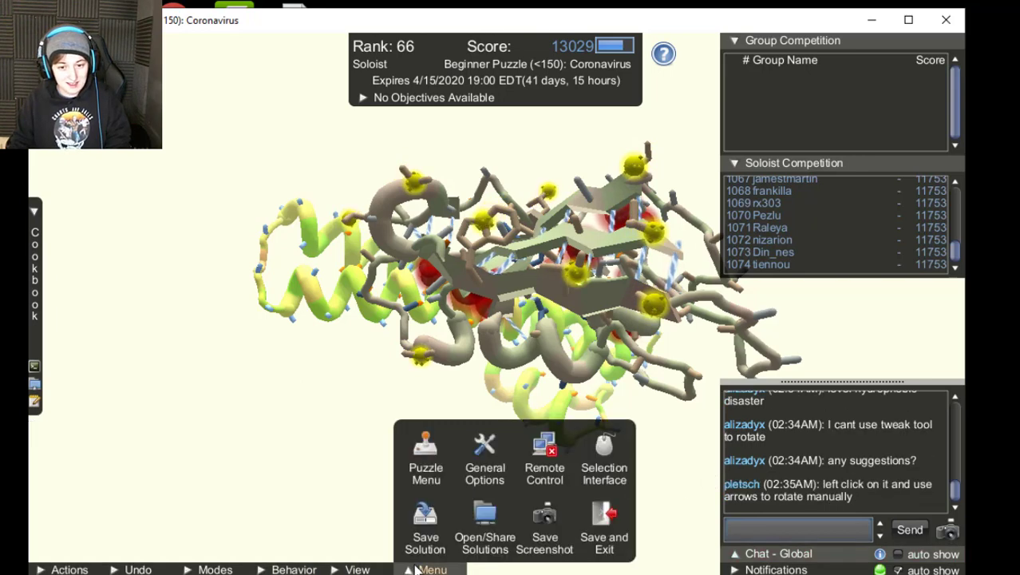